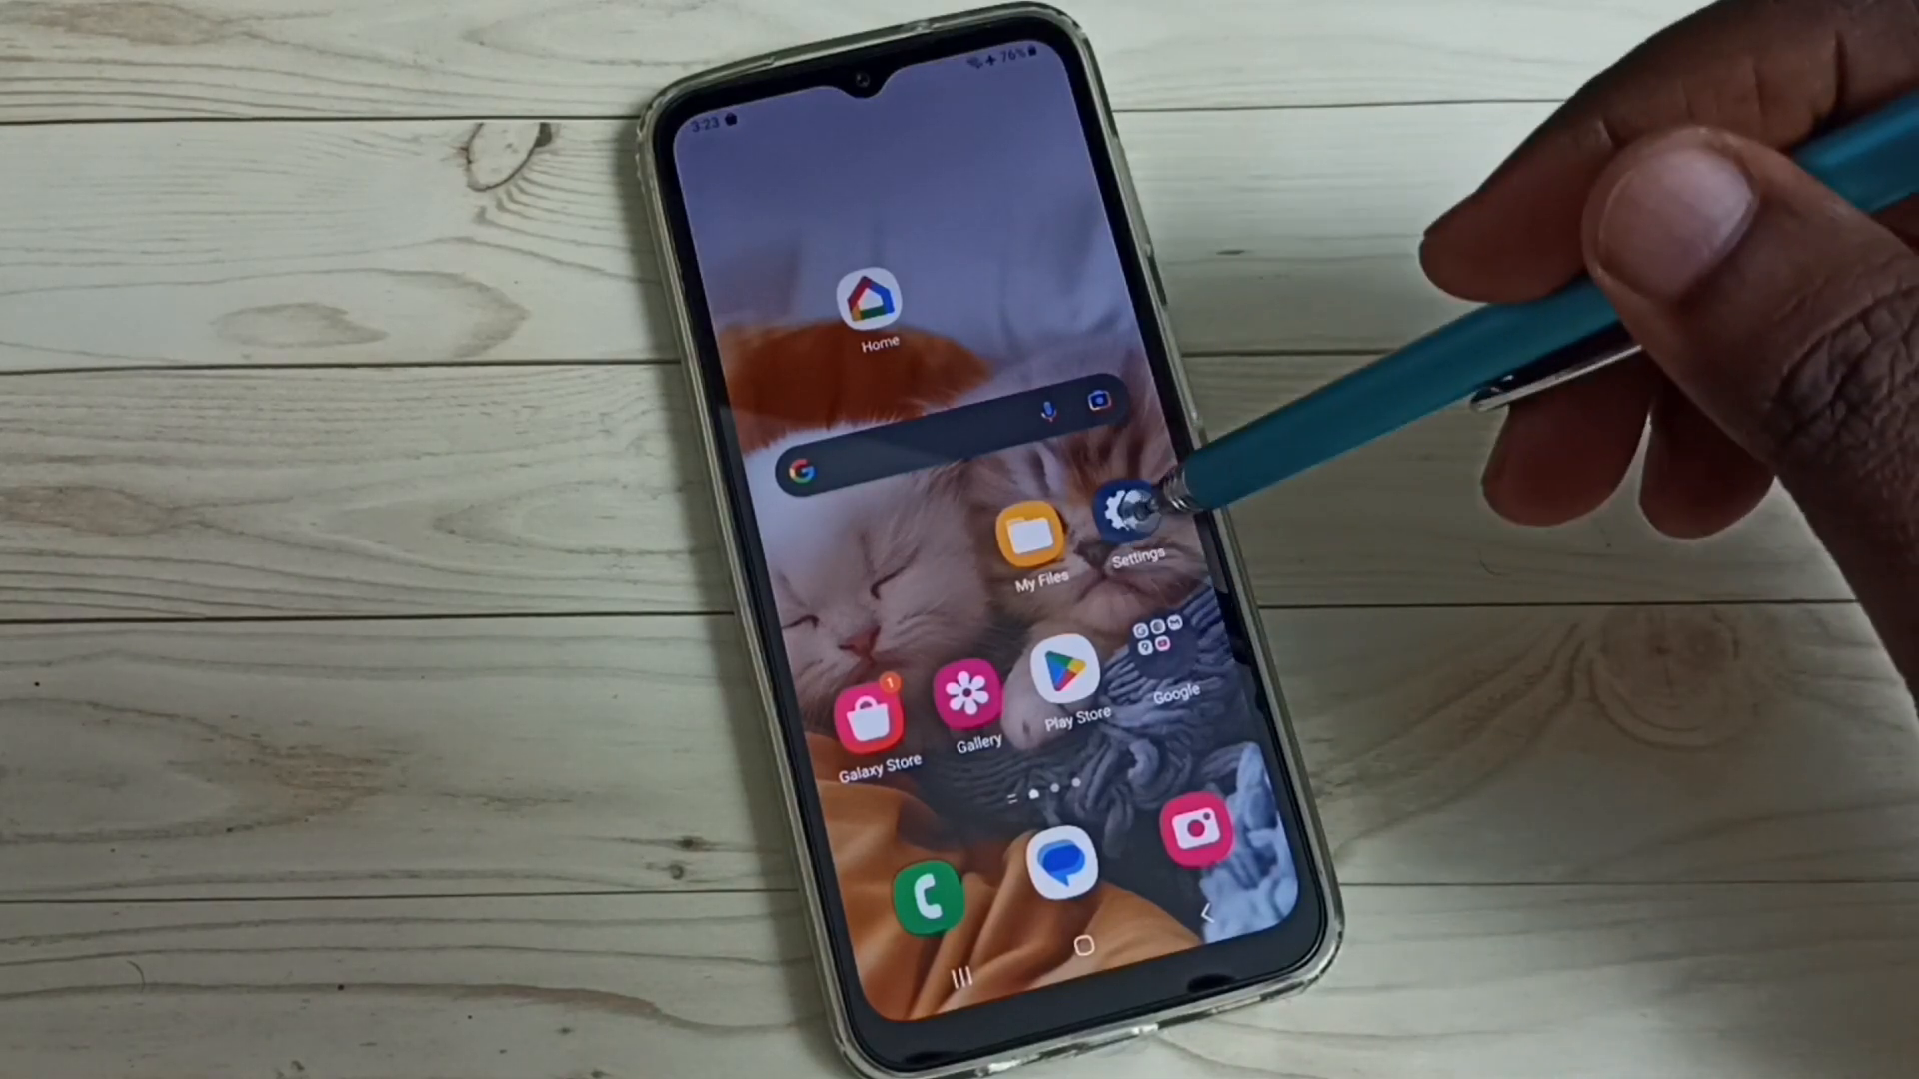
- Navigate from Settings into Security and privacy and reach the Install unknown apps entry
{"action": "left_click", "coordinate": [1137, 502]}
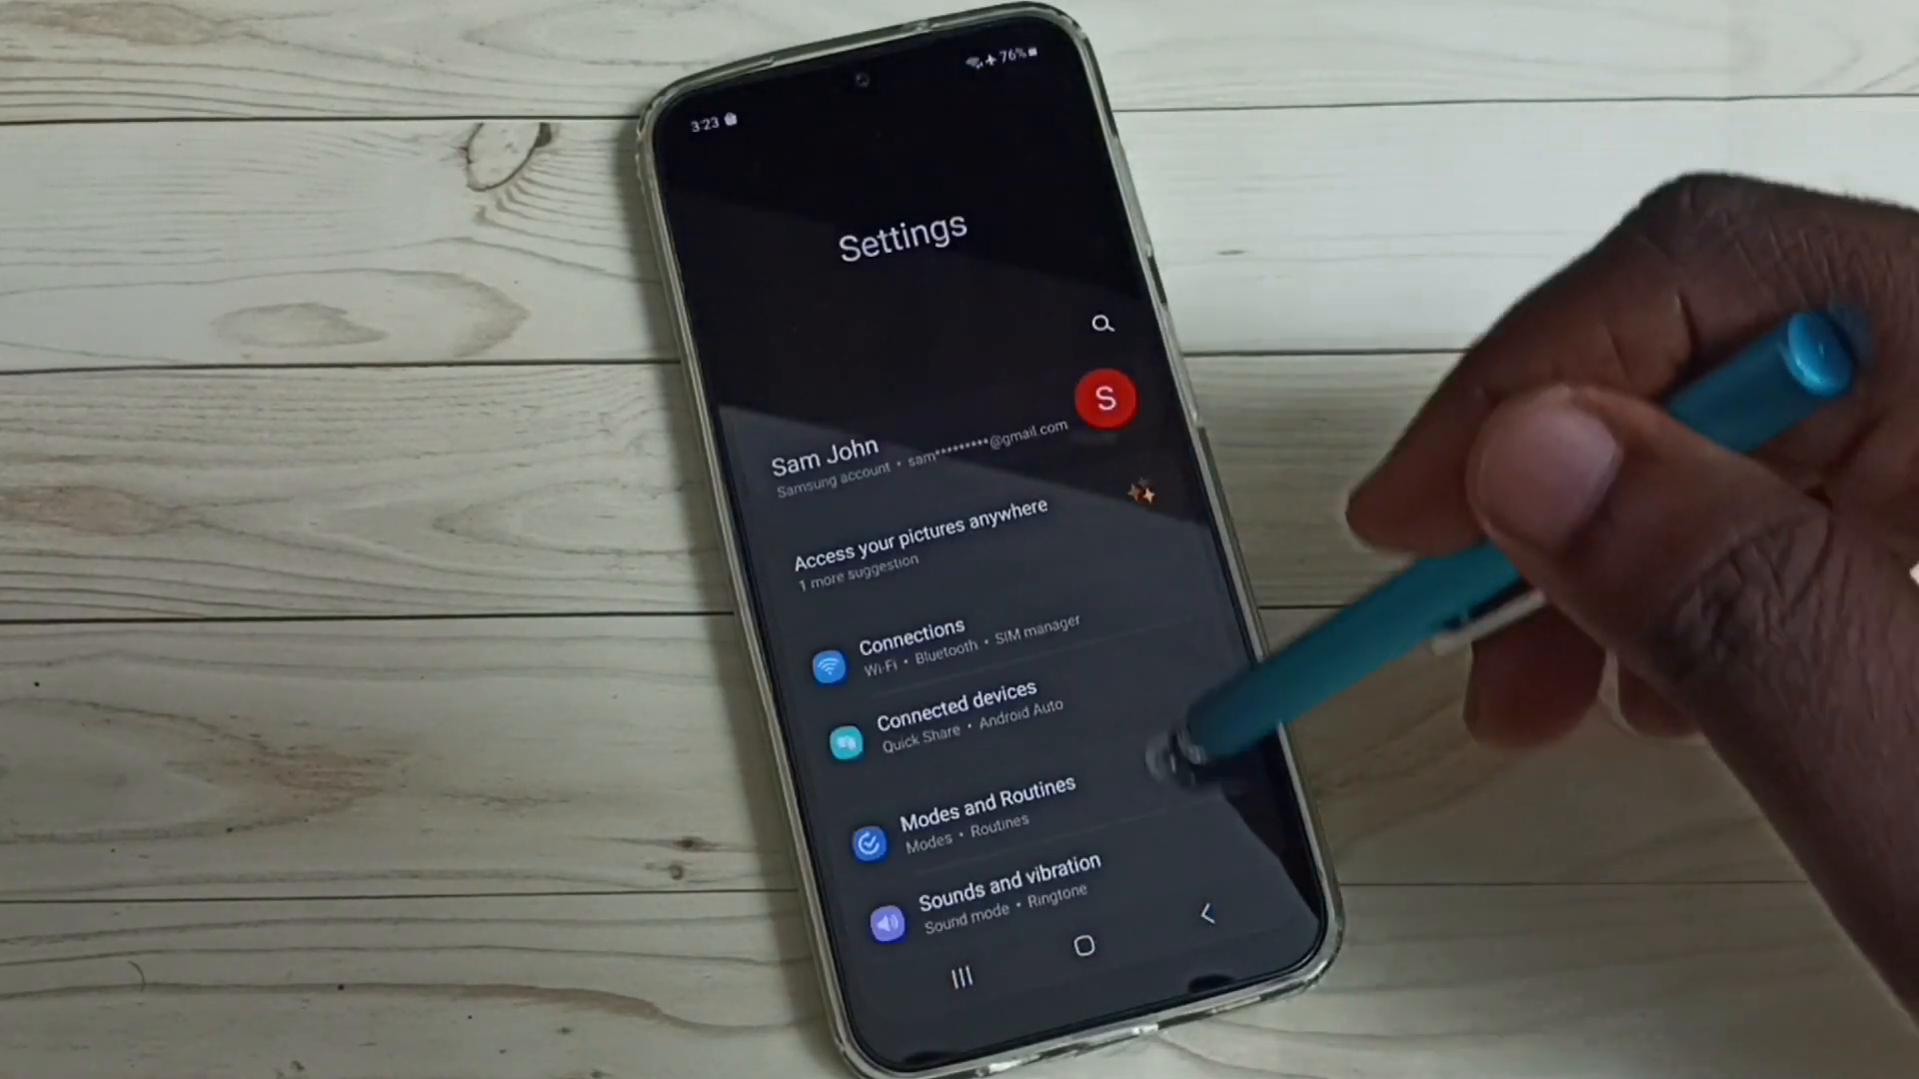
{"action": "scroll", "scroll_direction": "down", "scroll_amount": 3}
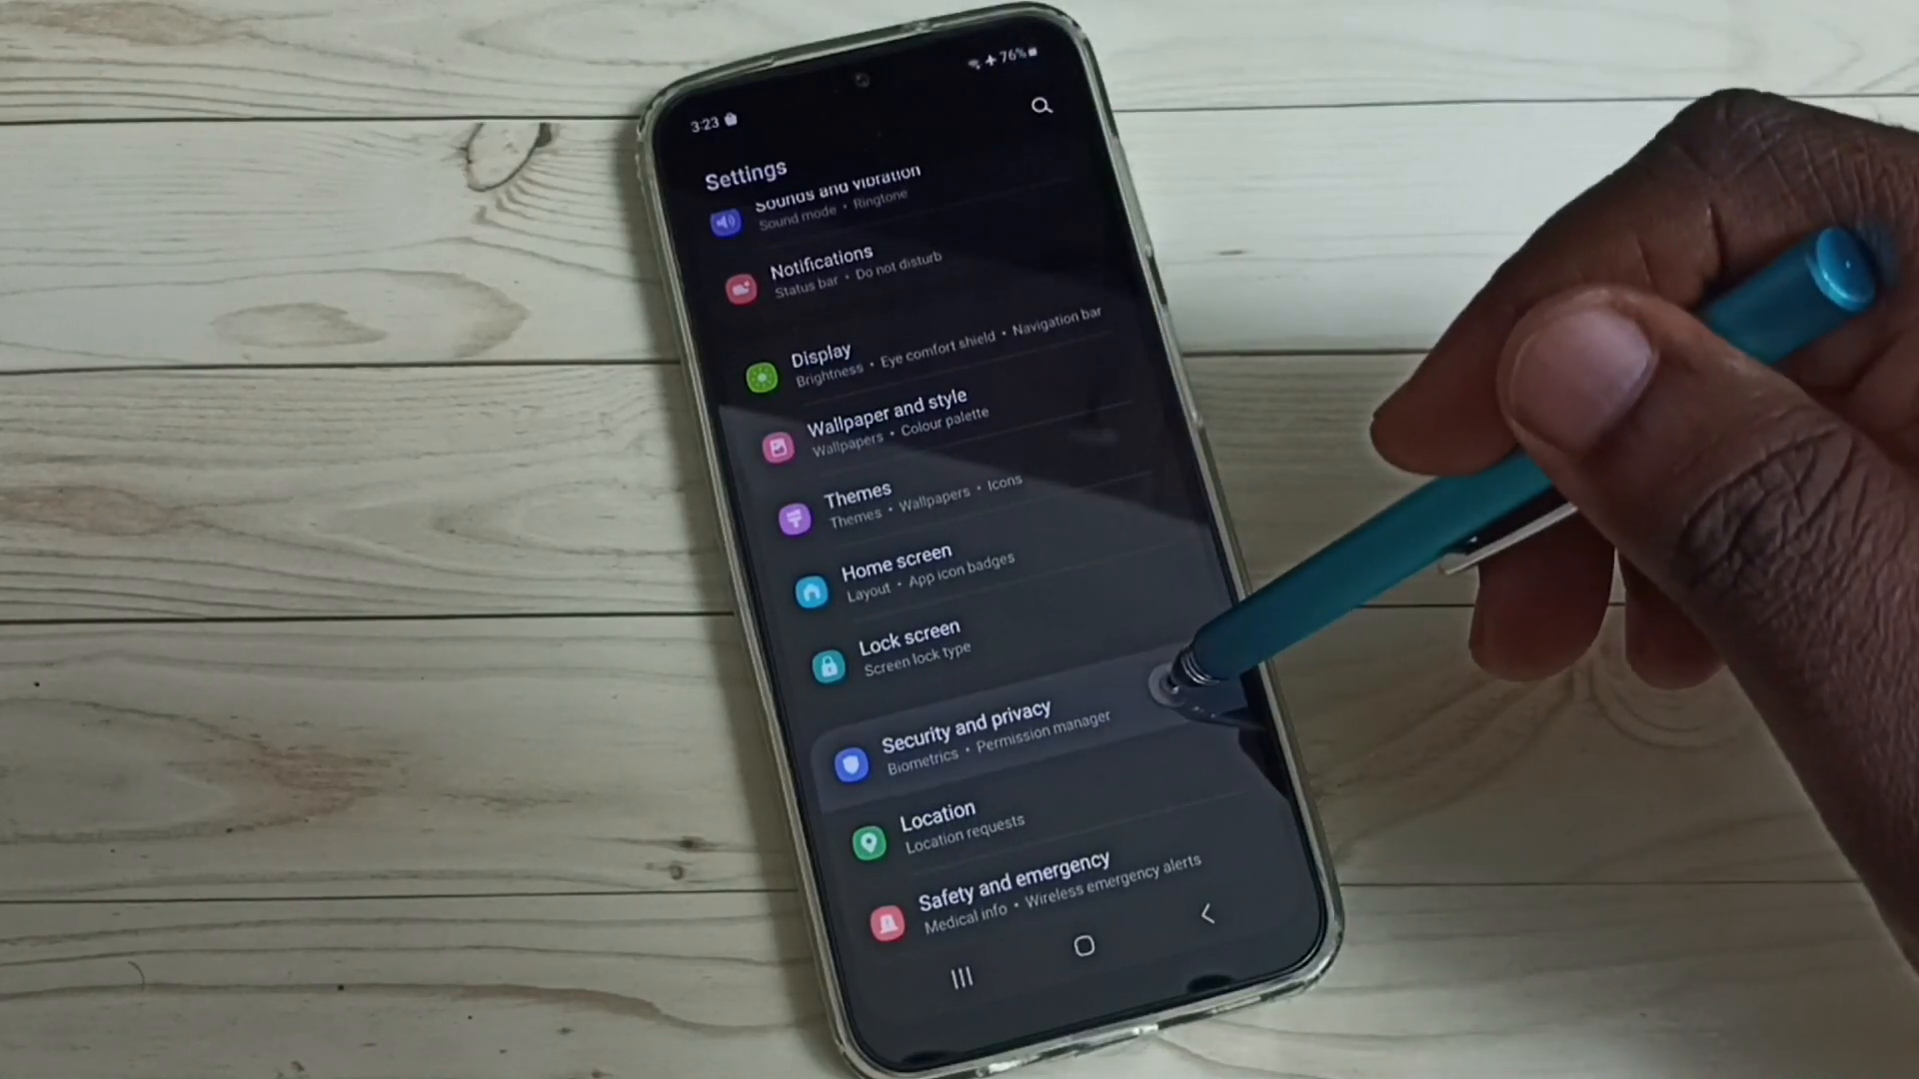
{"action": "left_click", "coordinate": [967, 733]}
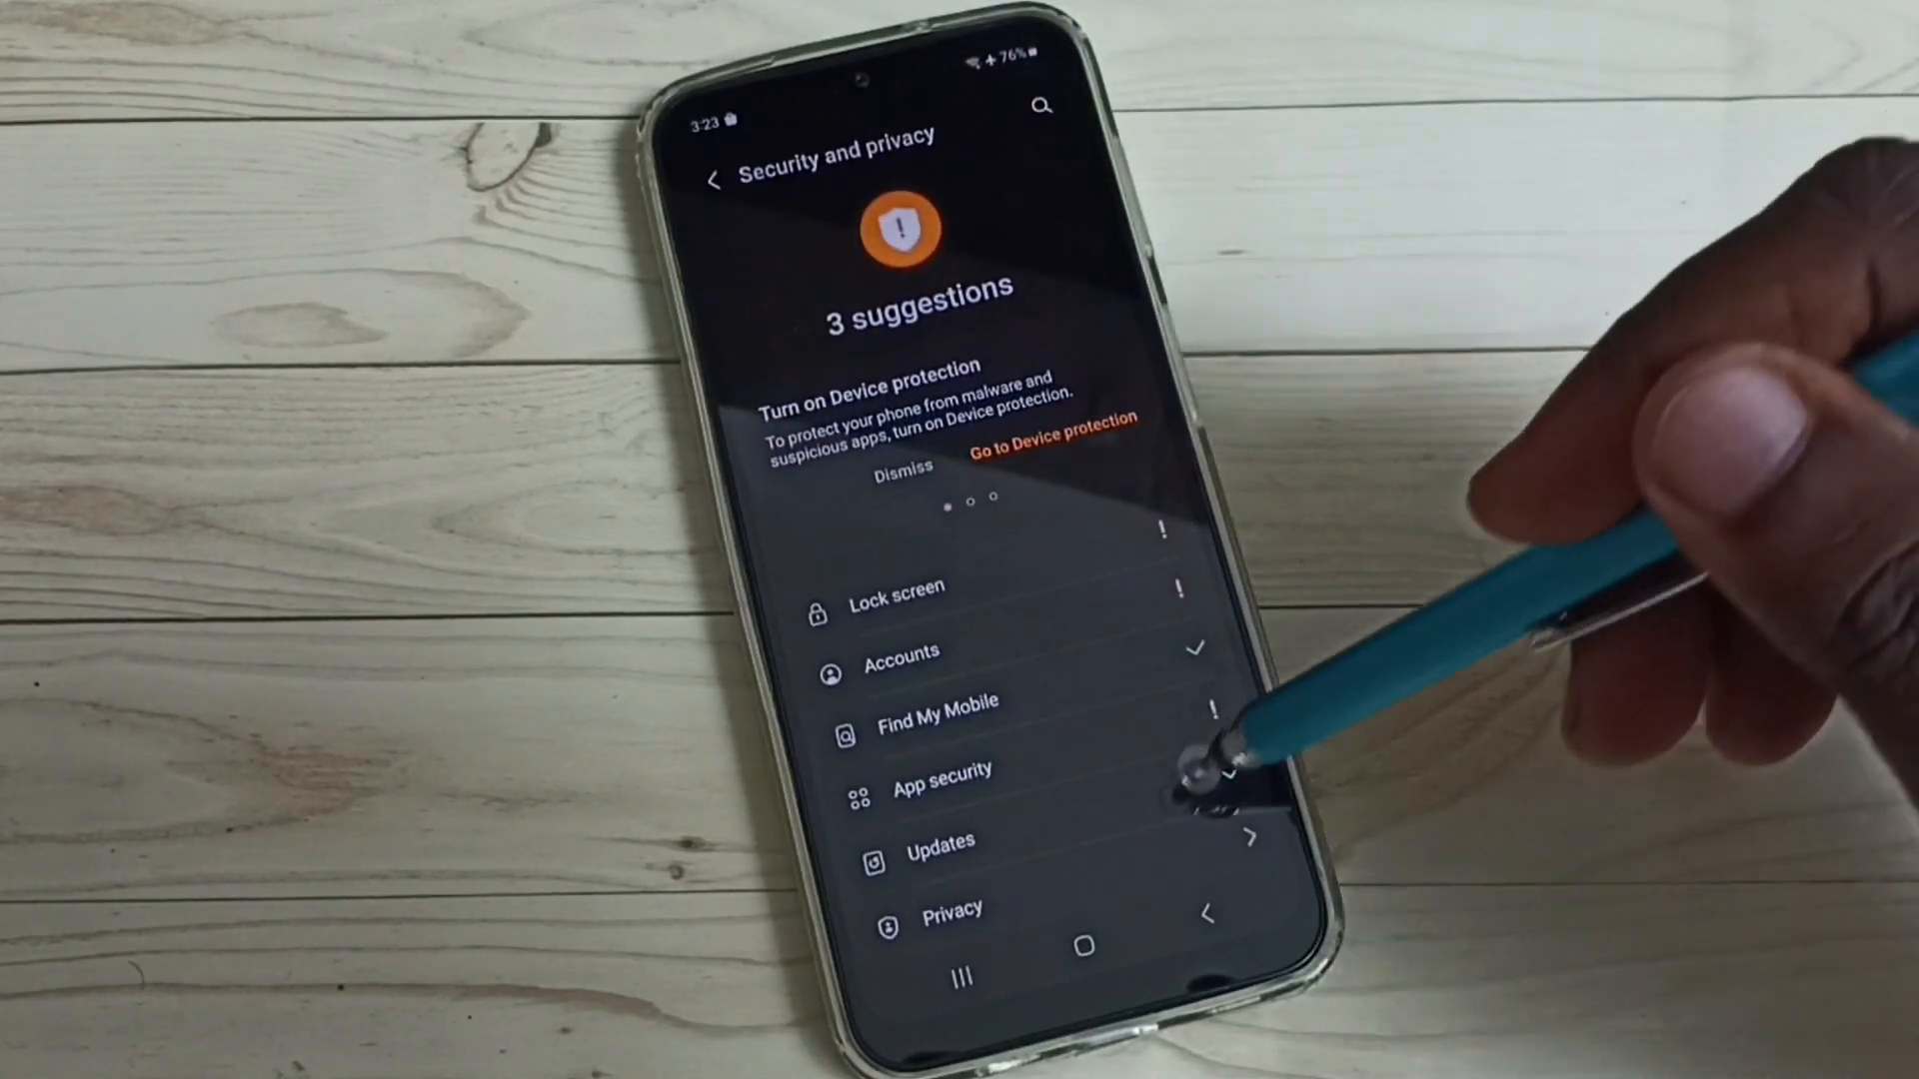
{"action": "scroll", "scroll_direction": "down", "scroll_amount": 3}
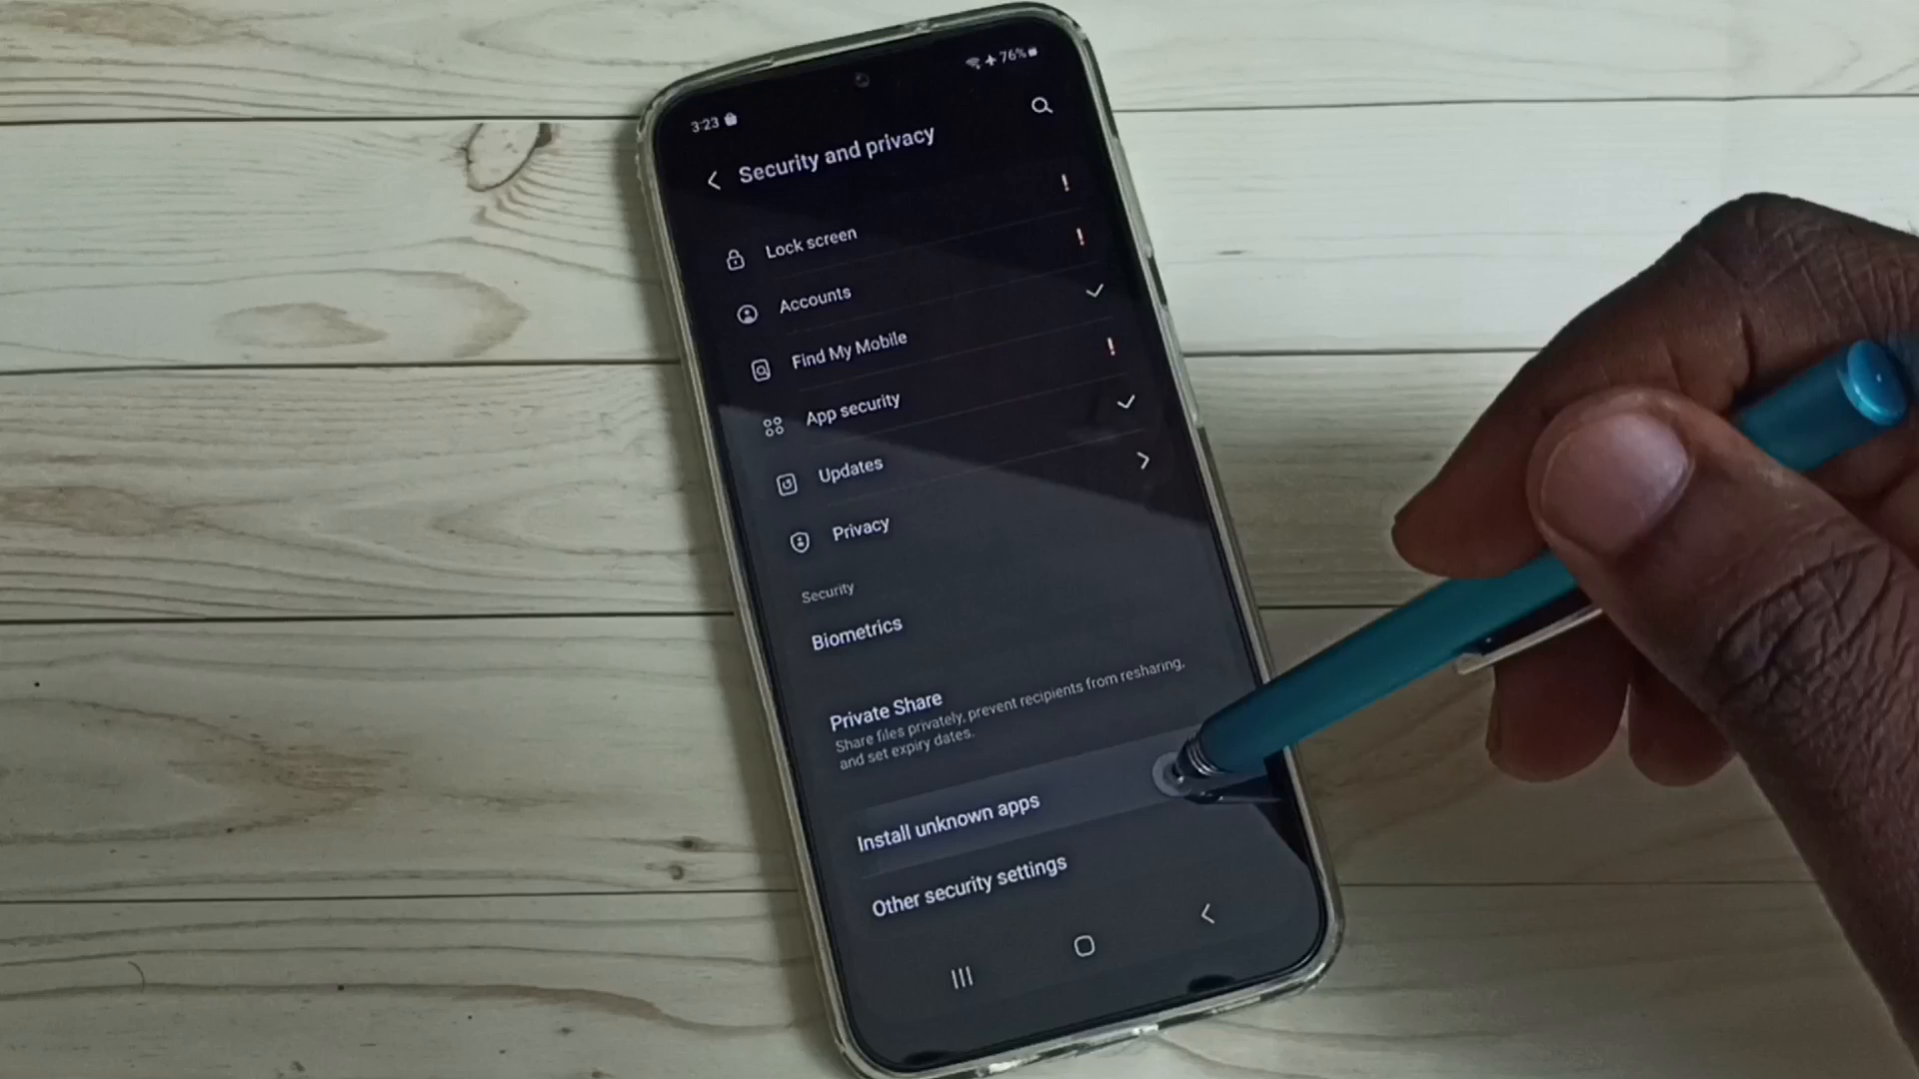
- Enter the Install unknown apps list and permit Bluetooth to install unknown apps
{"action": "left_click", "coordinate": [954, 803]}
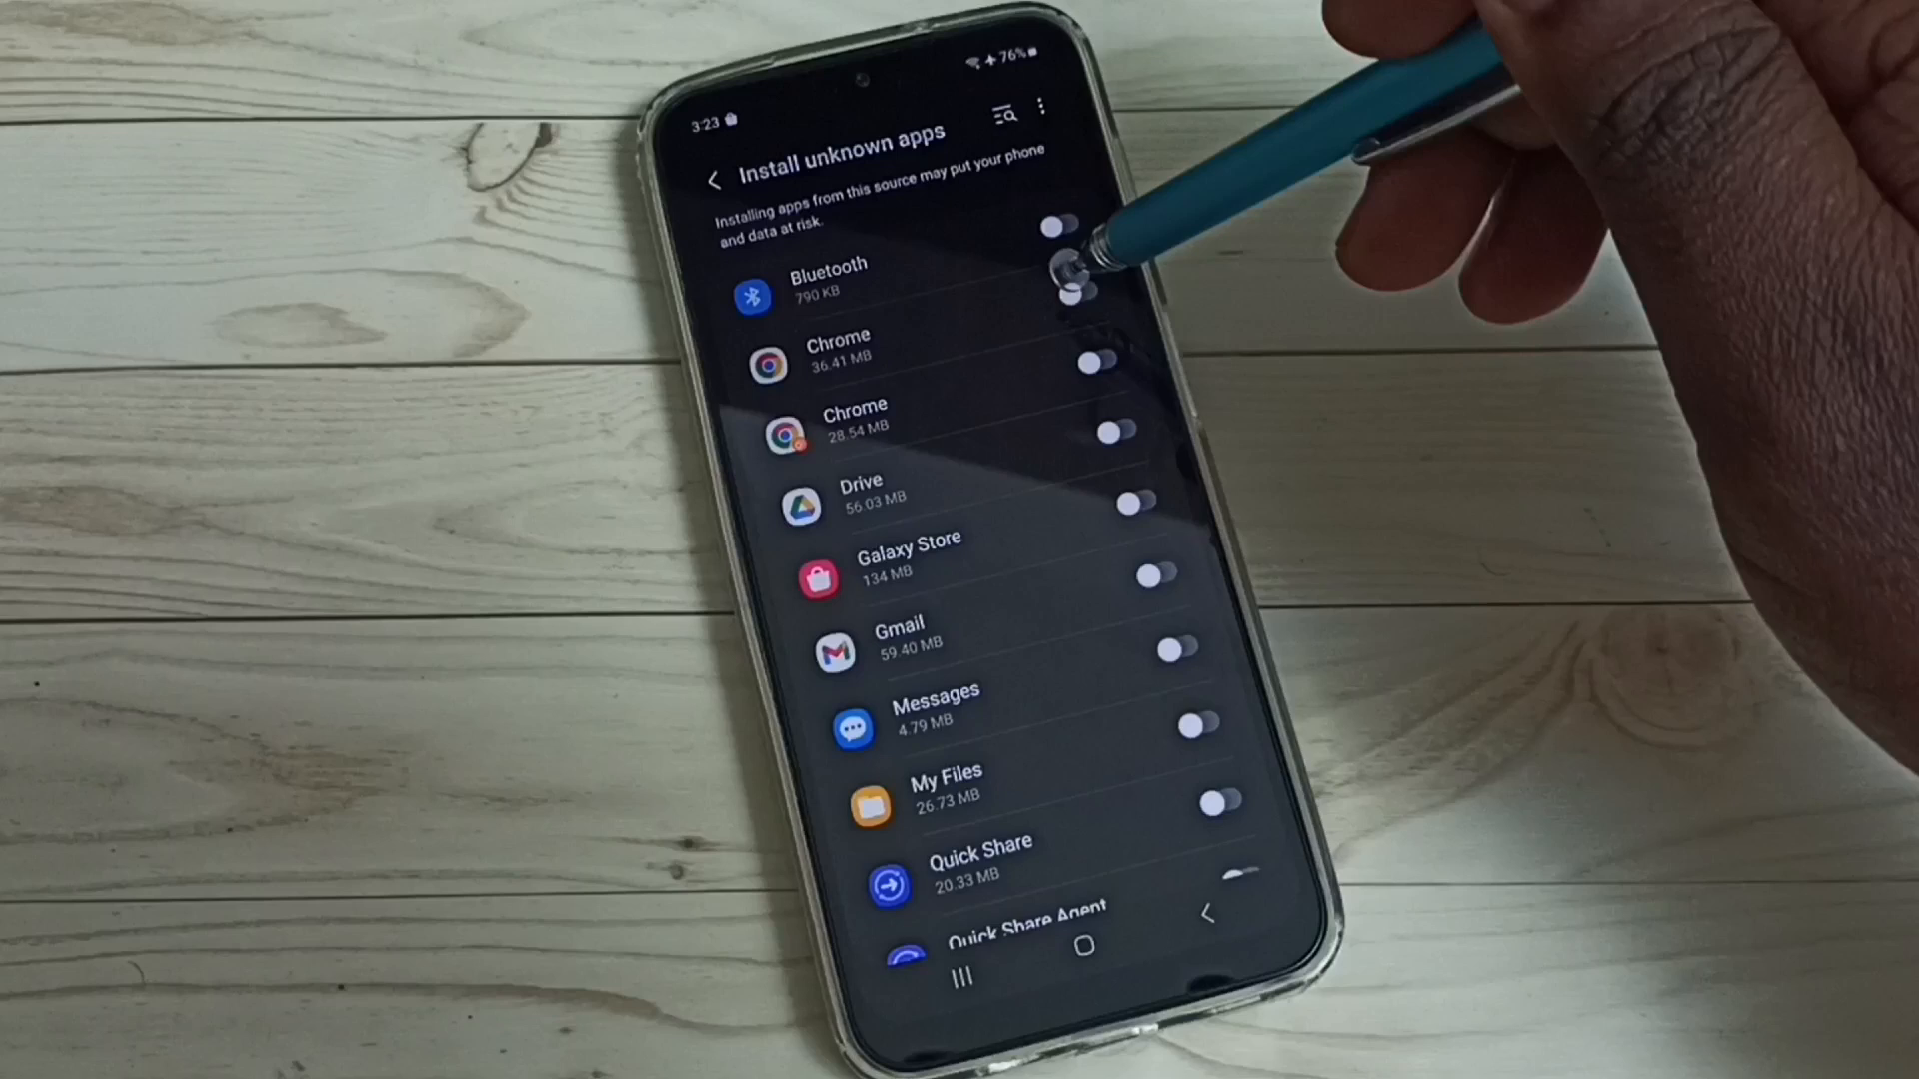
{"action": "left_click", "coordinate": [1068, 229]}
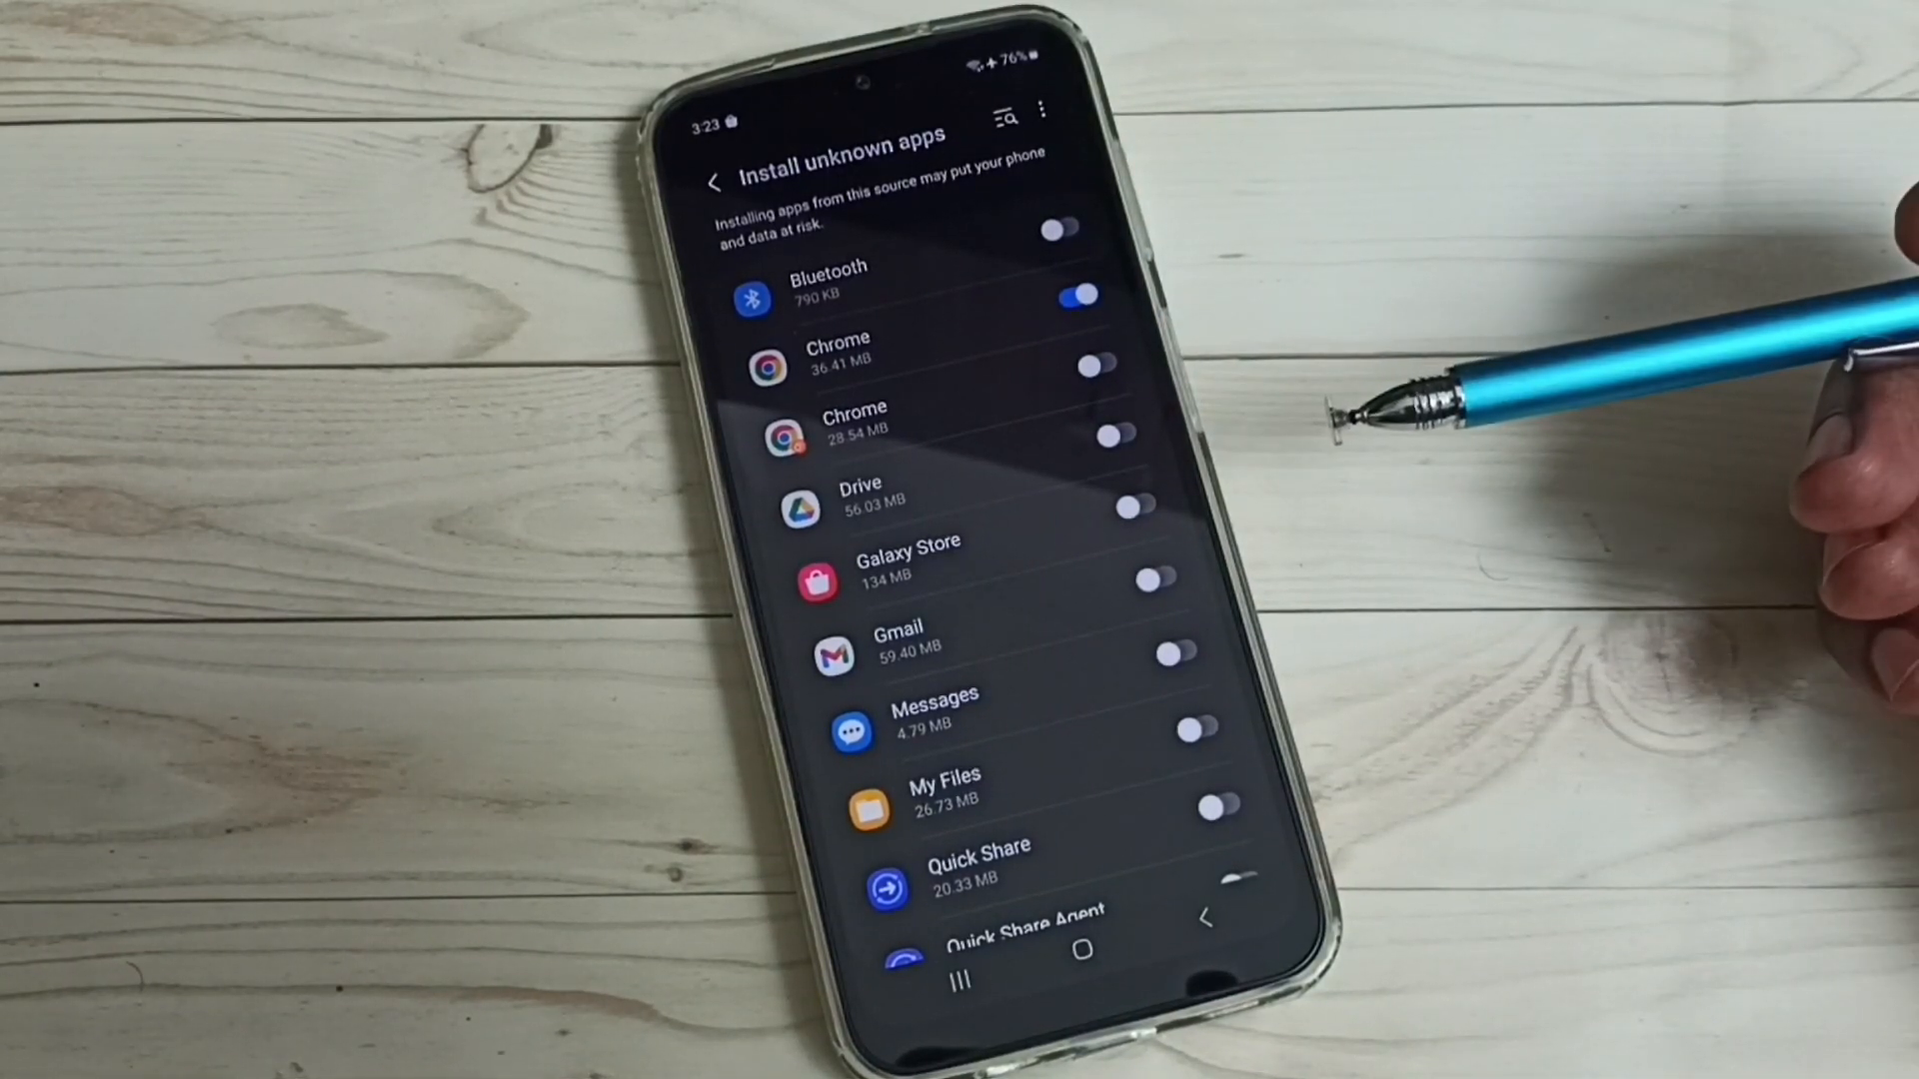
{"action": "left_click", "coordinate": [1076, 293]}
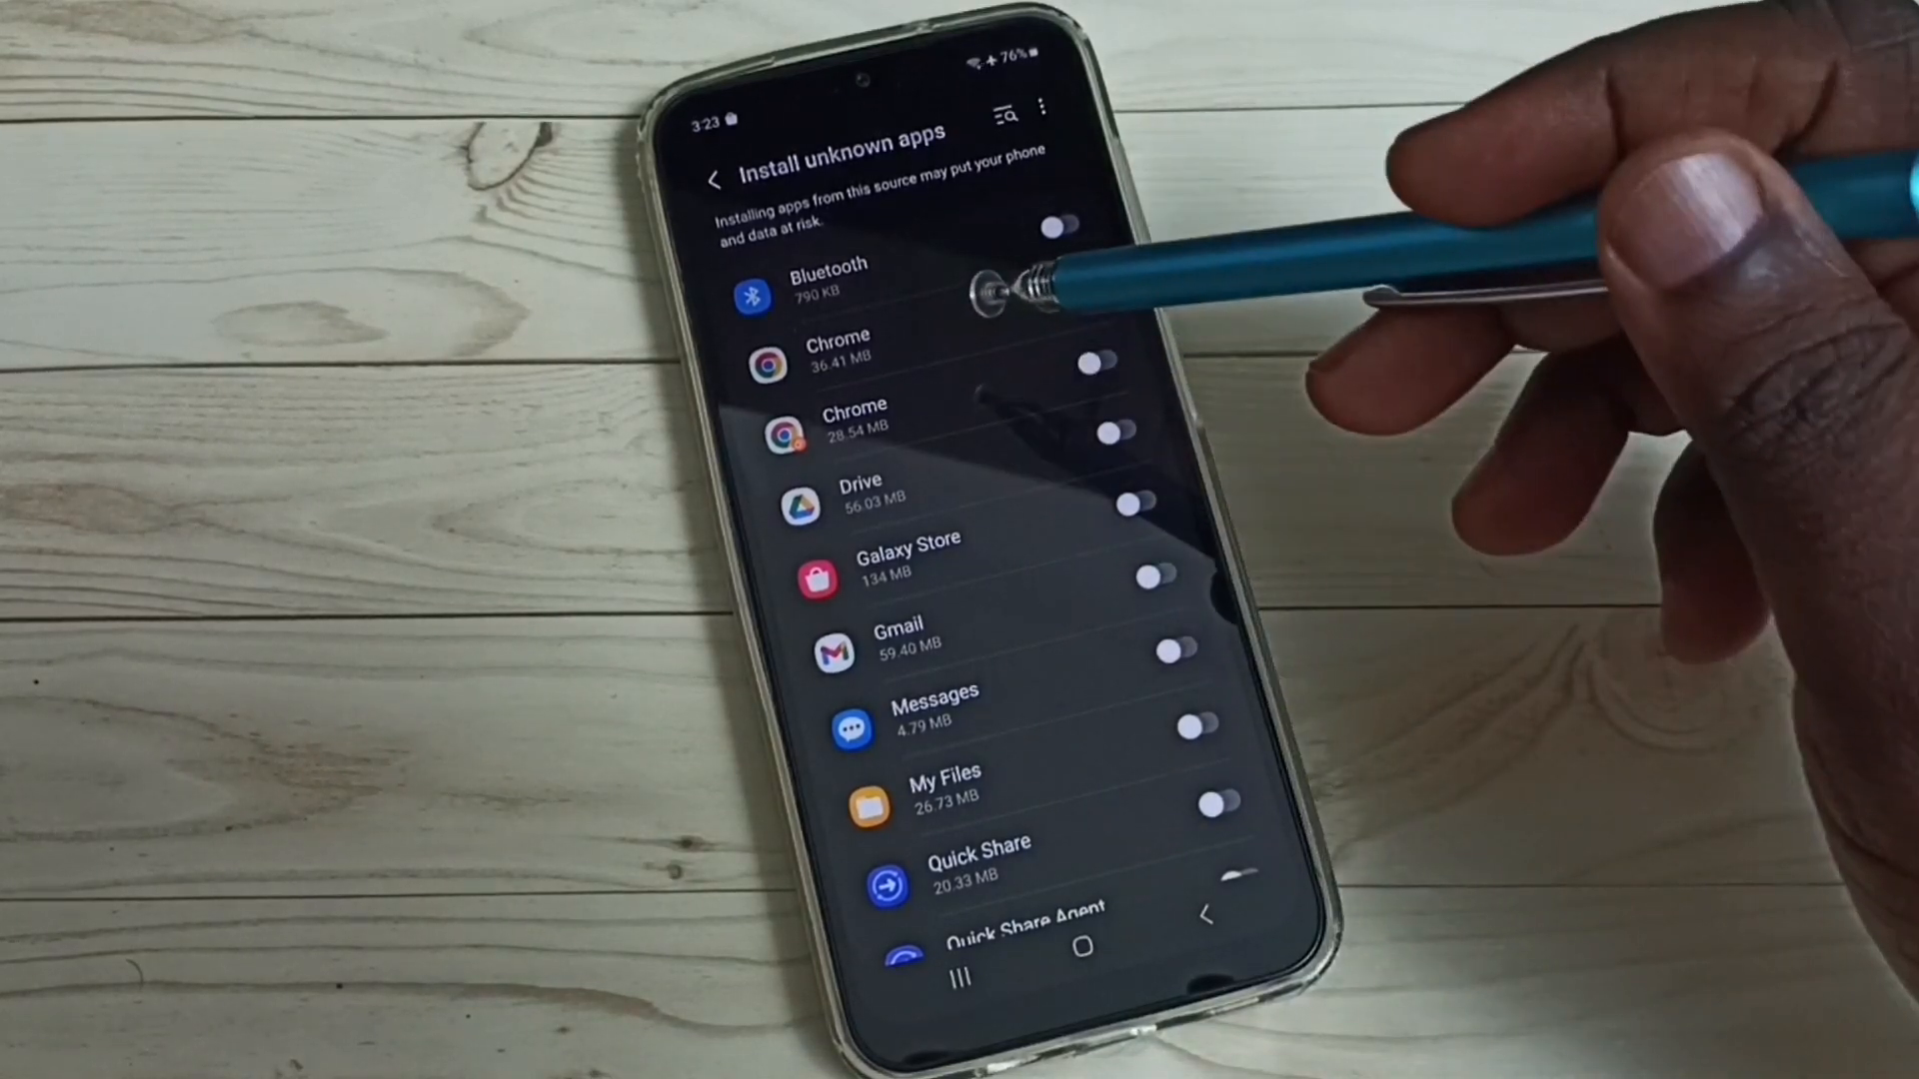
- Permit Messages to install unknown apps, alongside Bluetooth
{"action": "left_click", "coordinate": [1060, 290]}
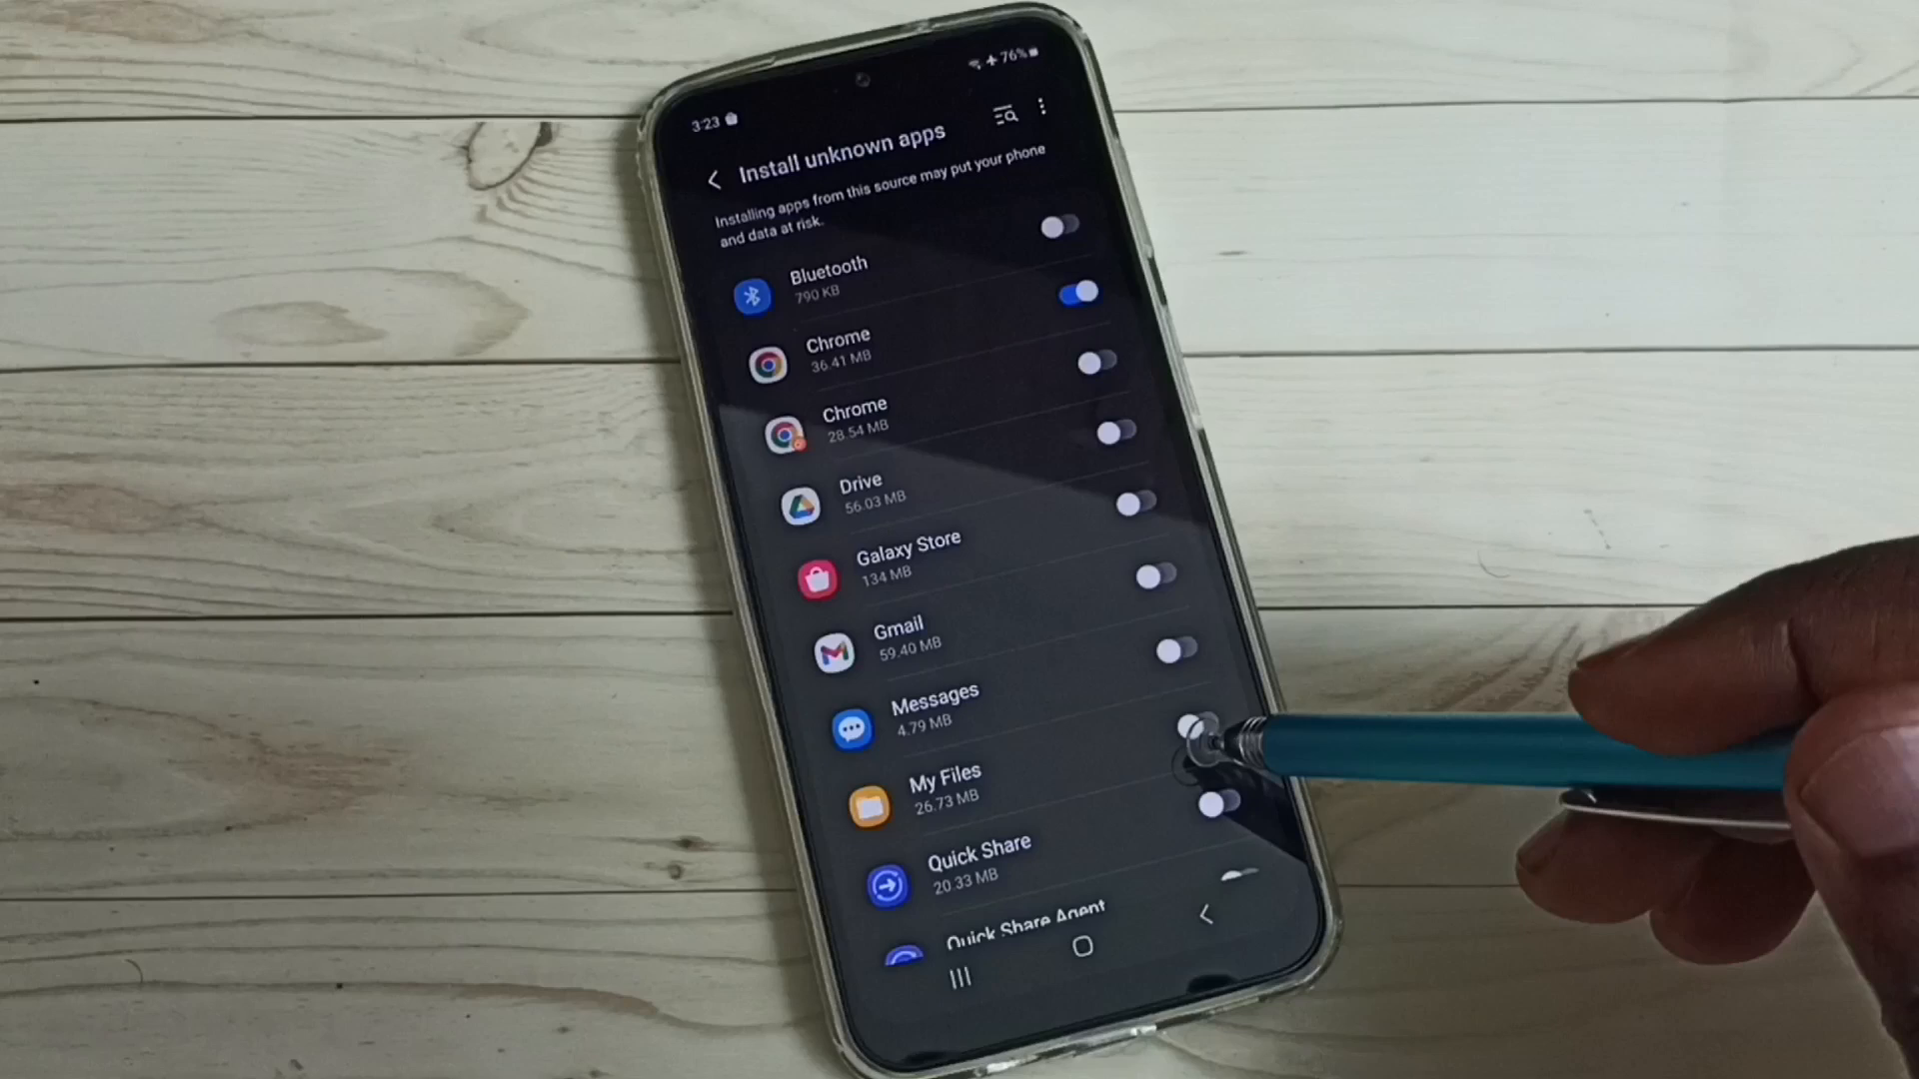
{"action": "left_click", "coordinate": [1205, 724]}
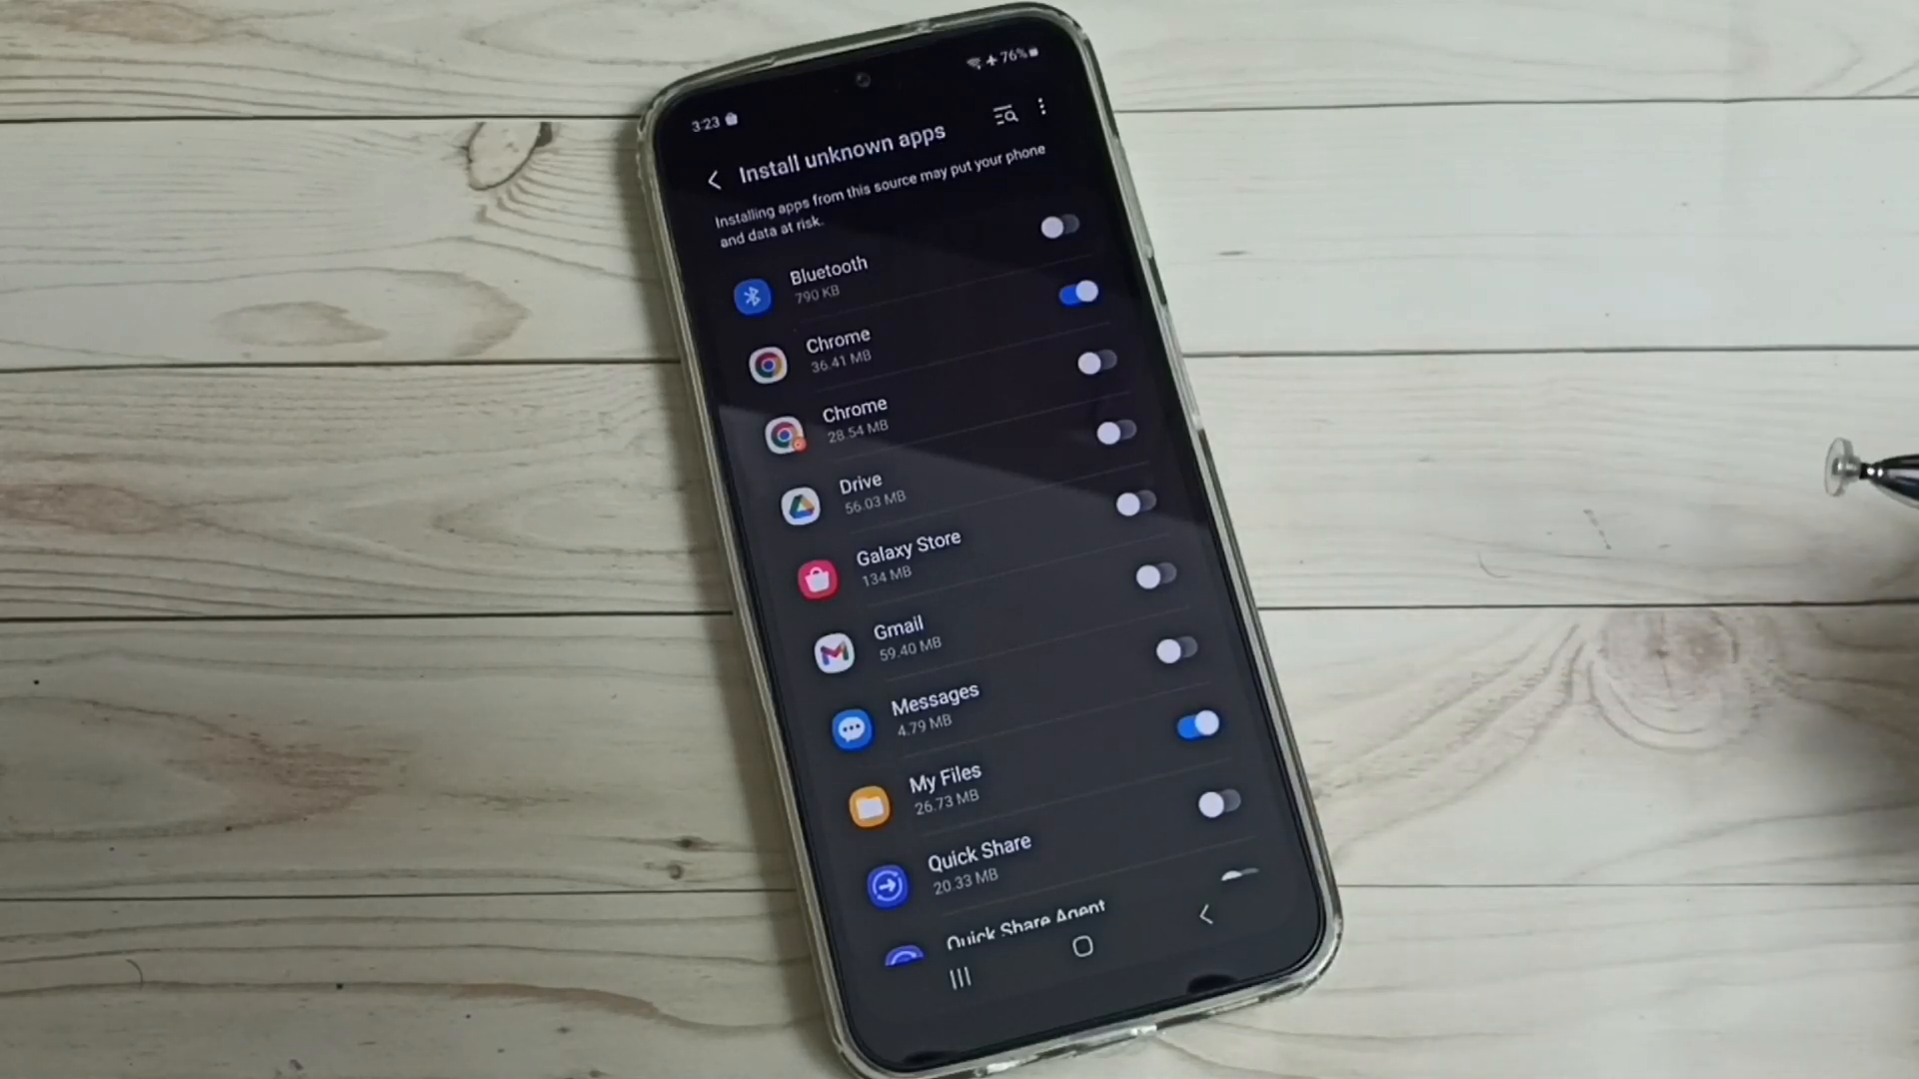